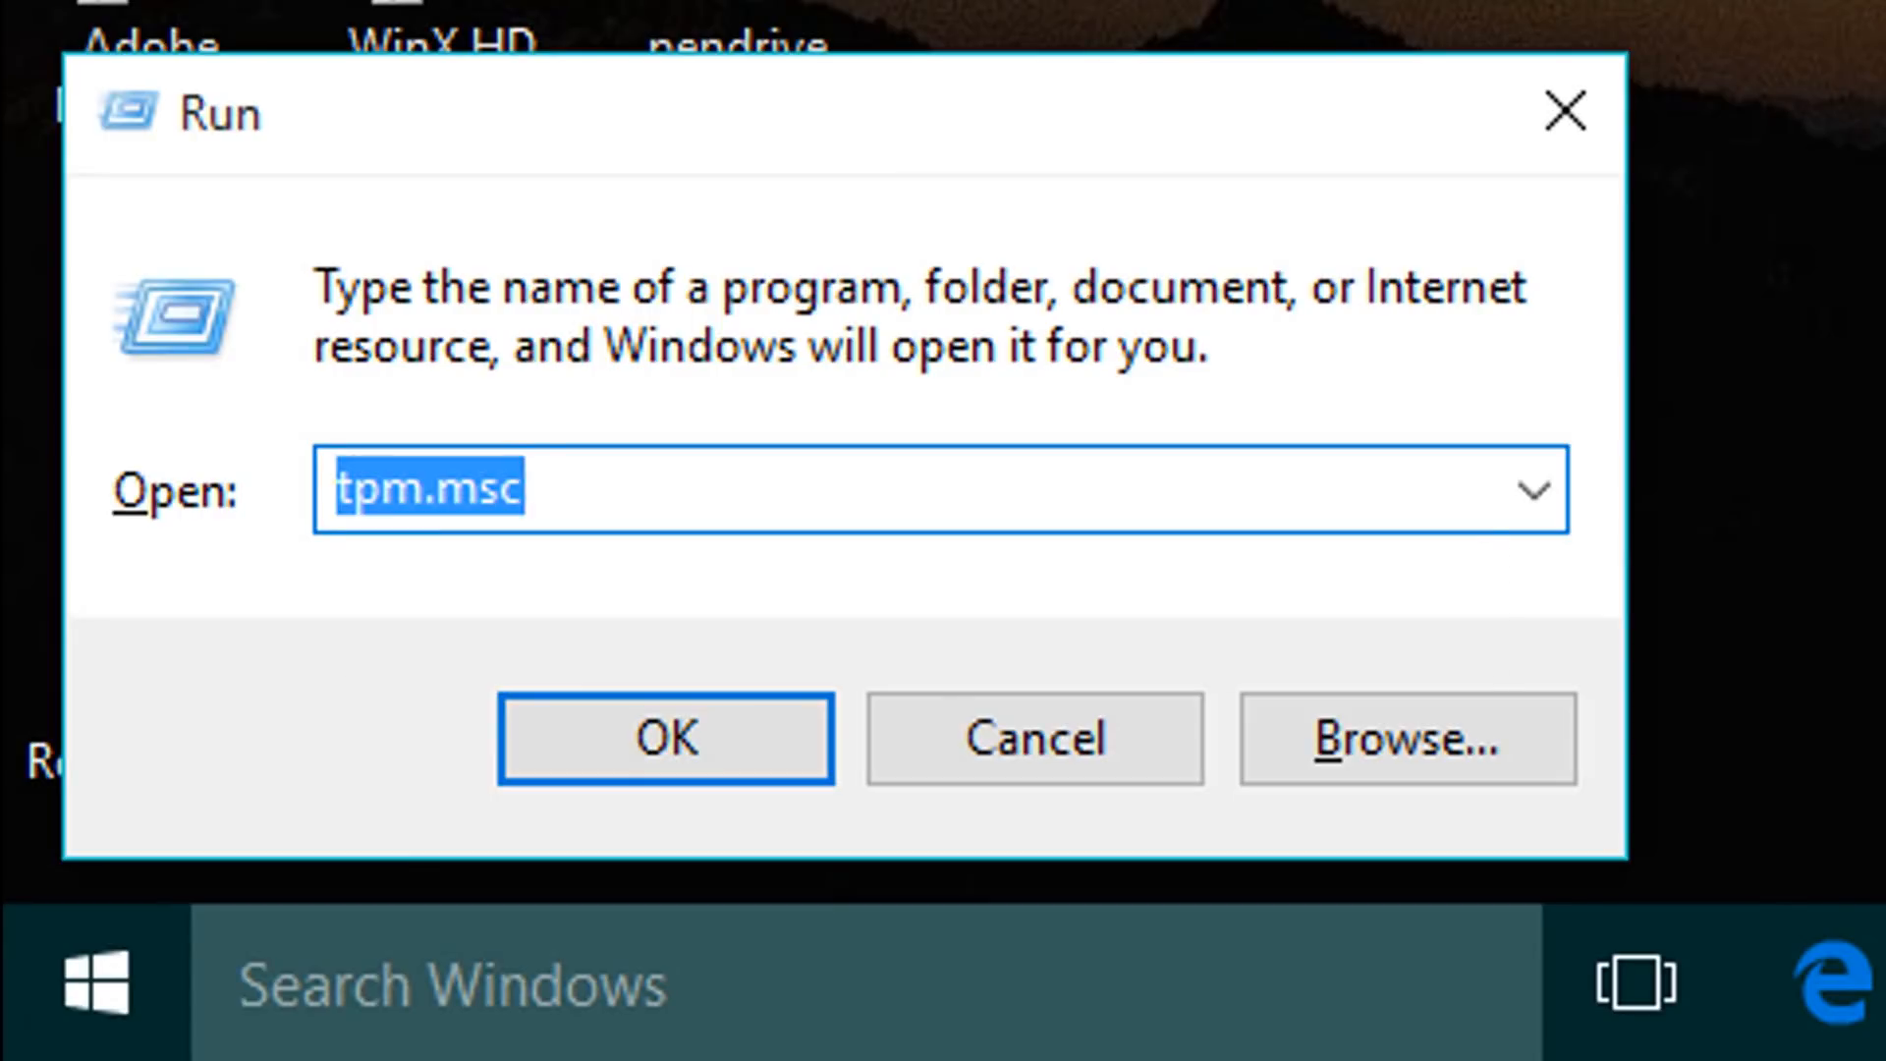
Step: Launch tpm.msc from Run and read the 'compatible TPM cannot be found' status
text(tpm.)
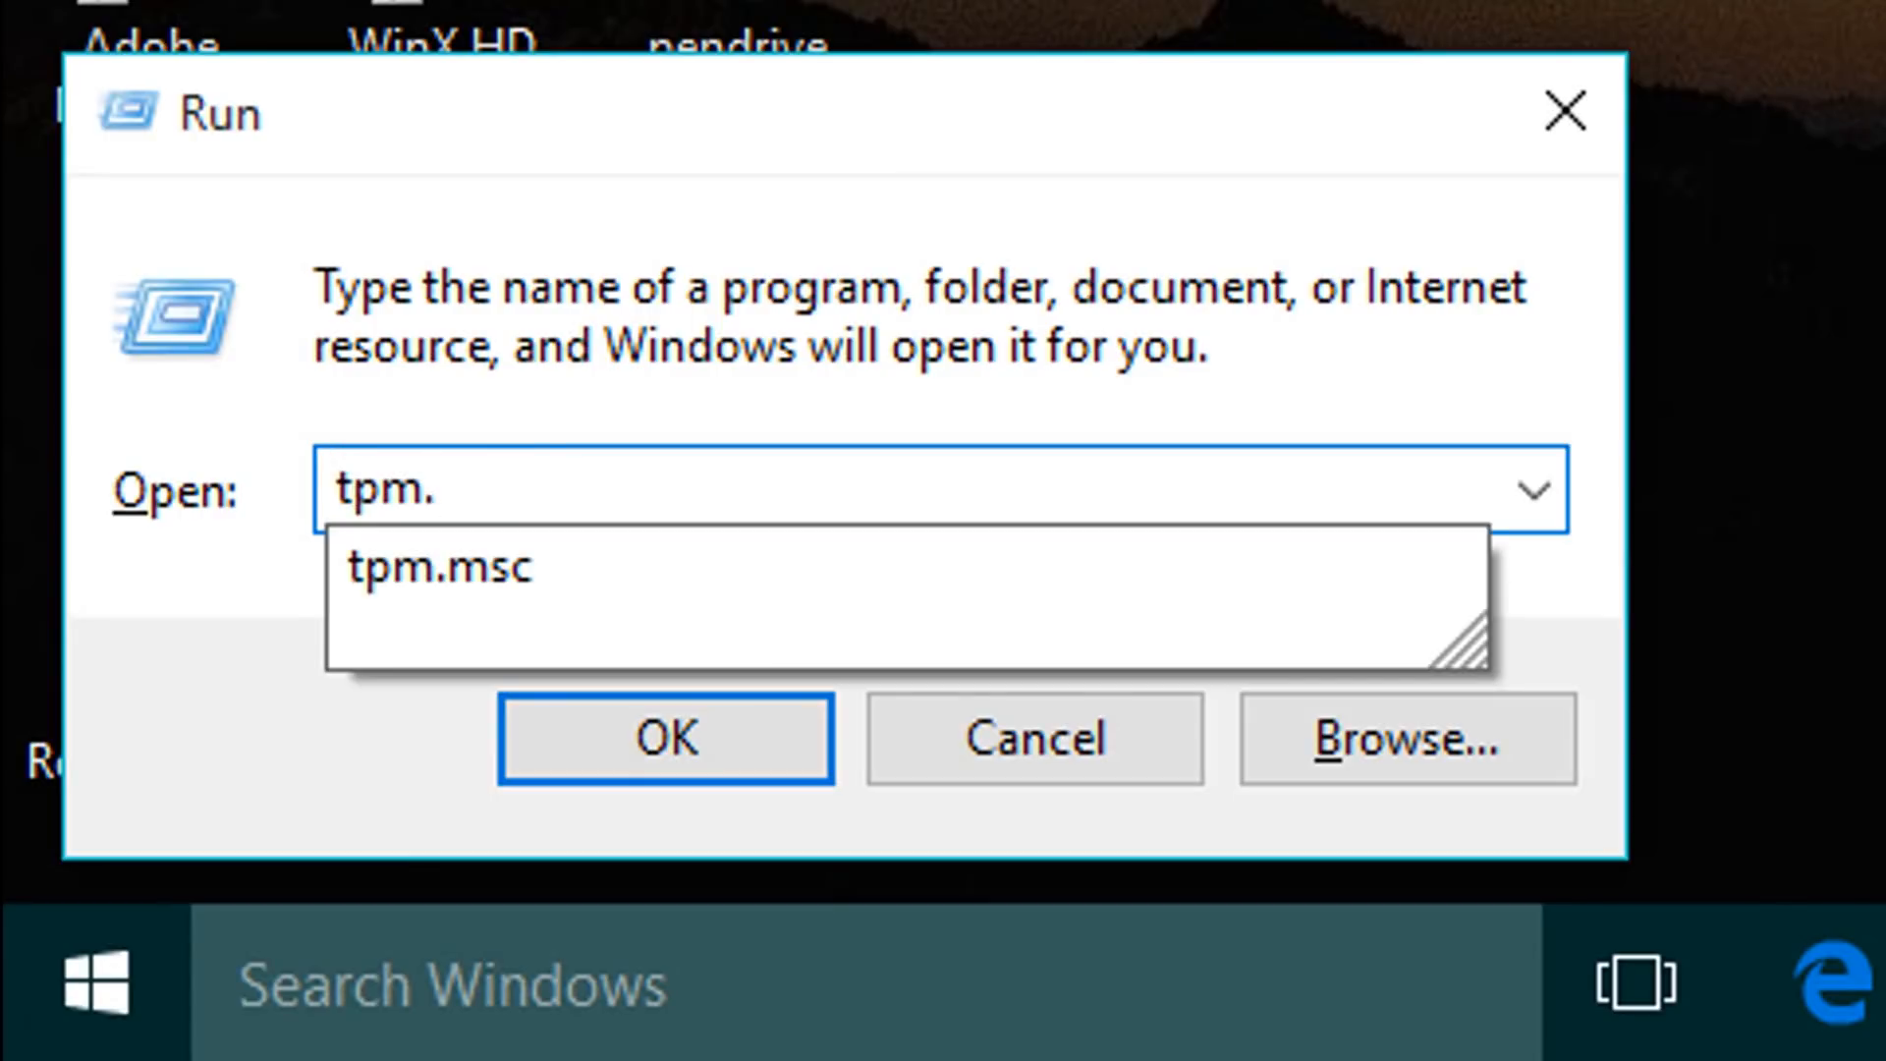
click(439, 567)
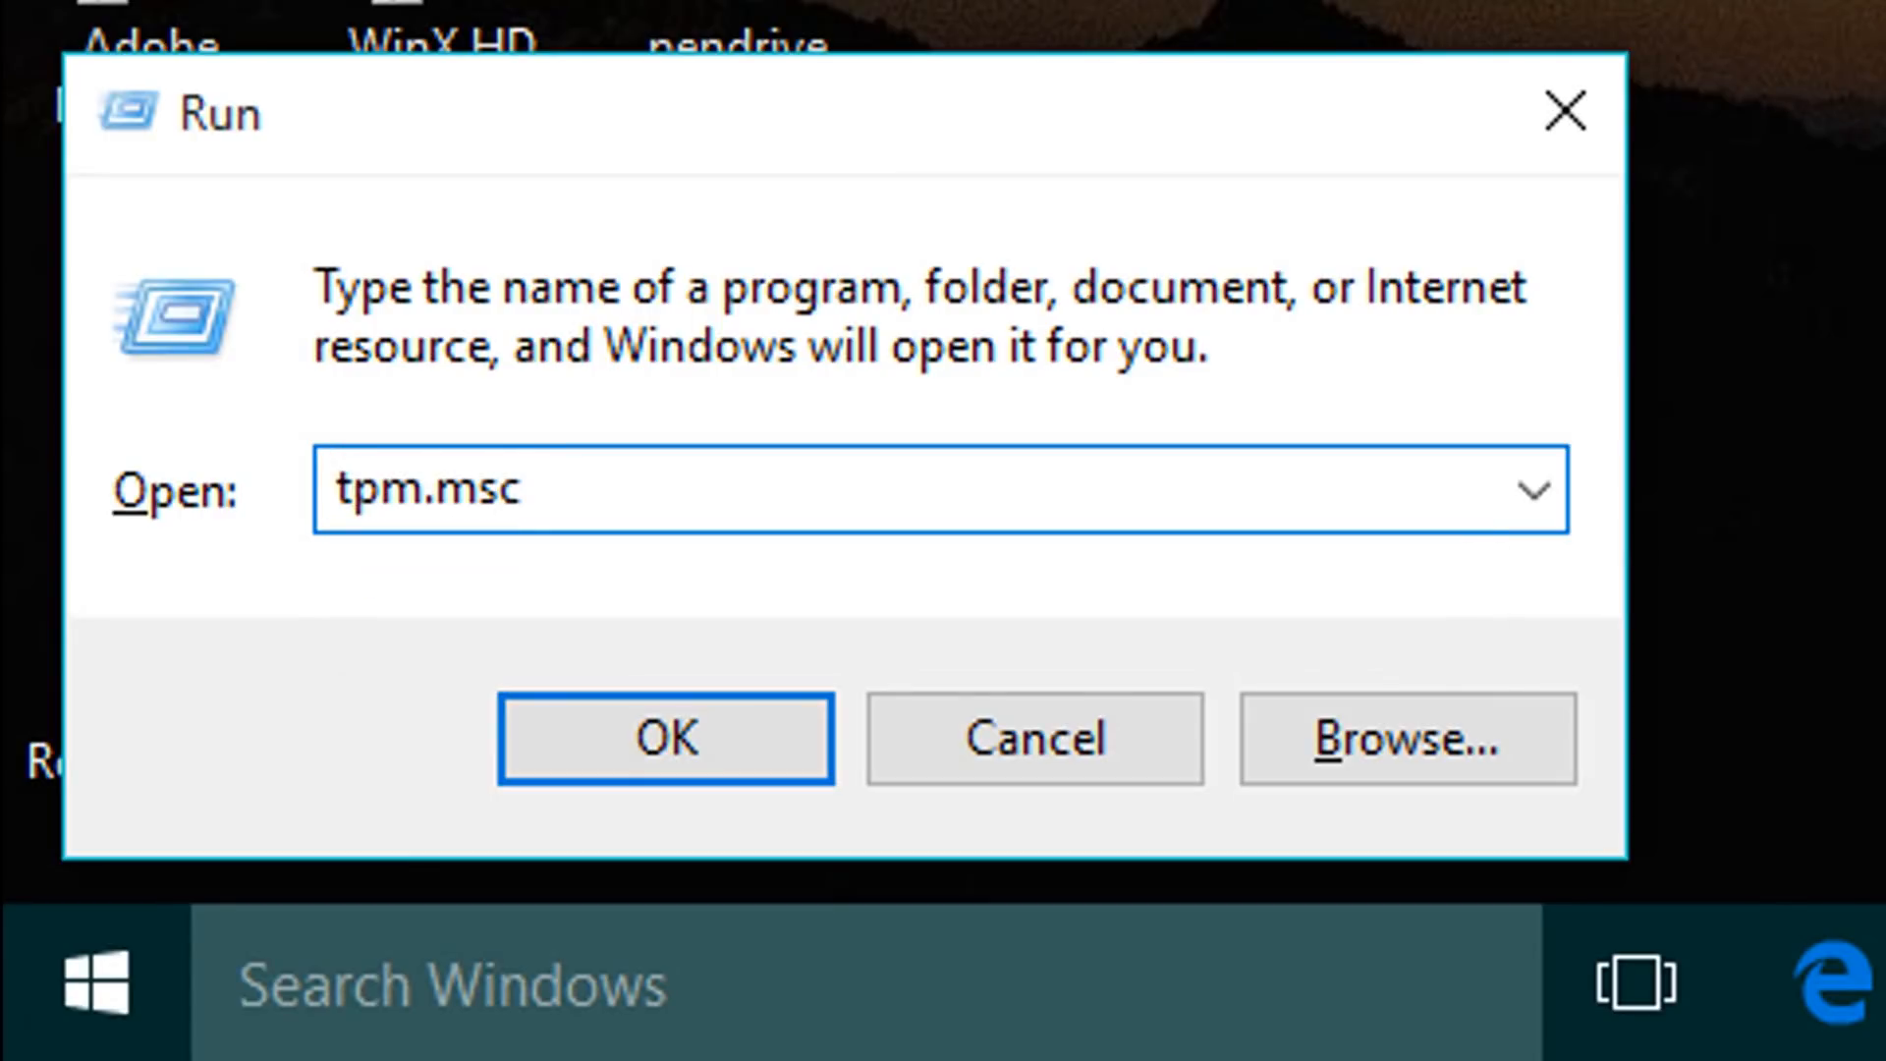
click(664, 739)
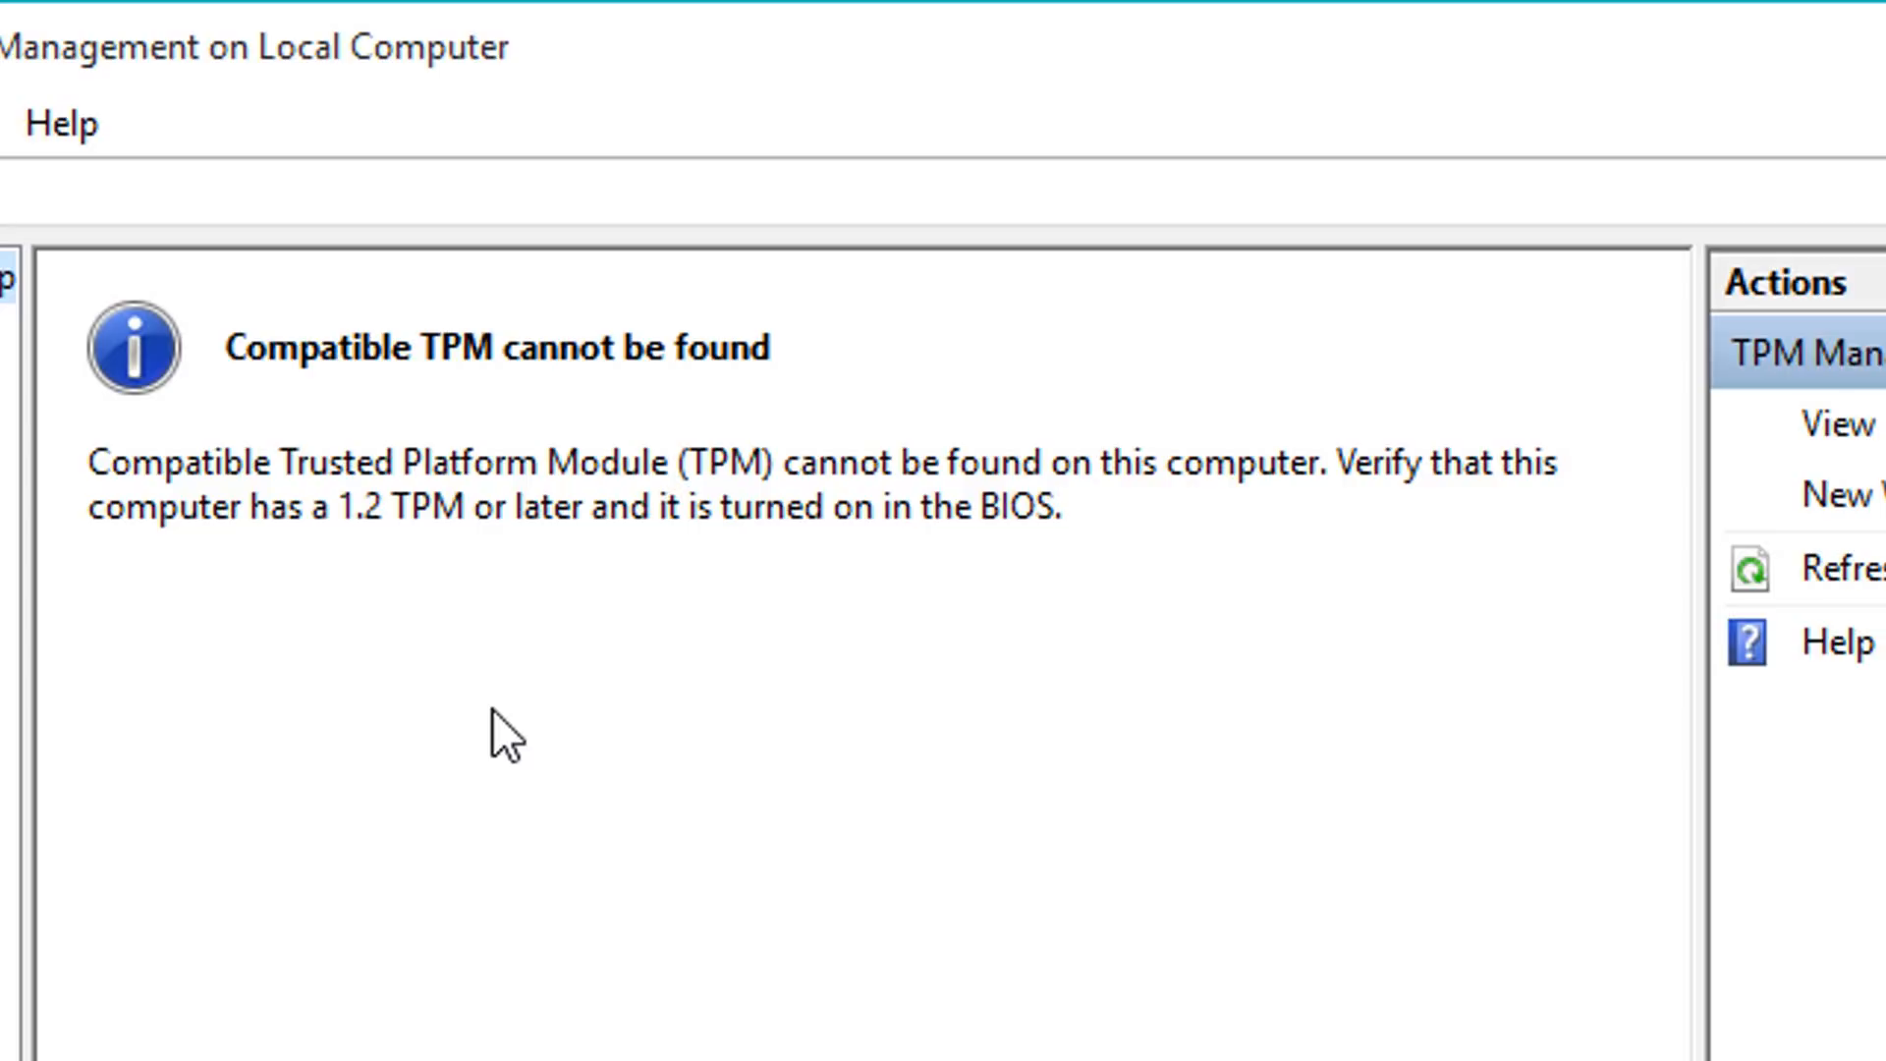
mouse_move(387, 598)
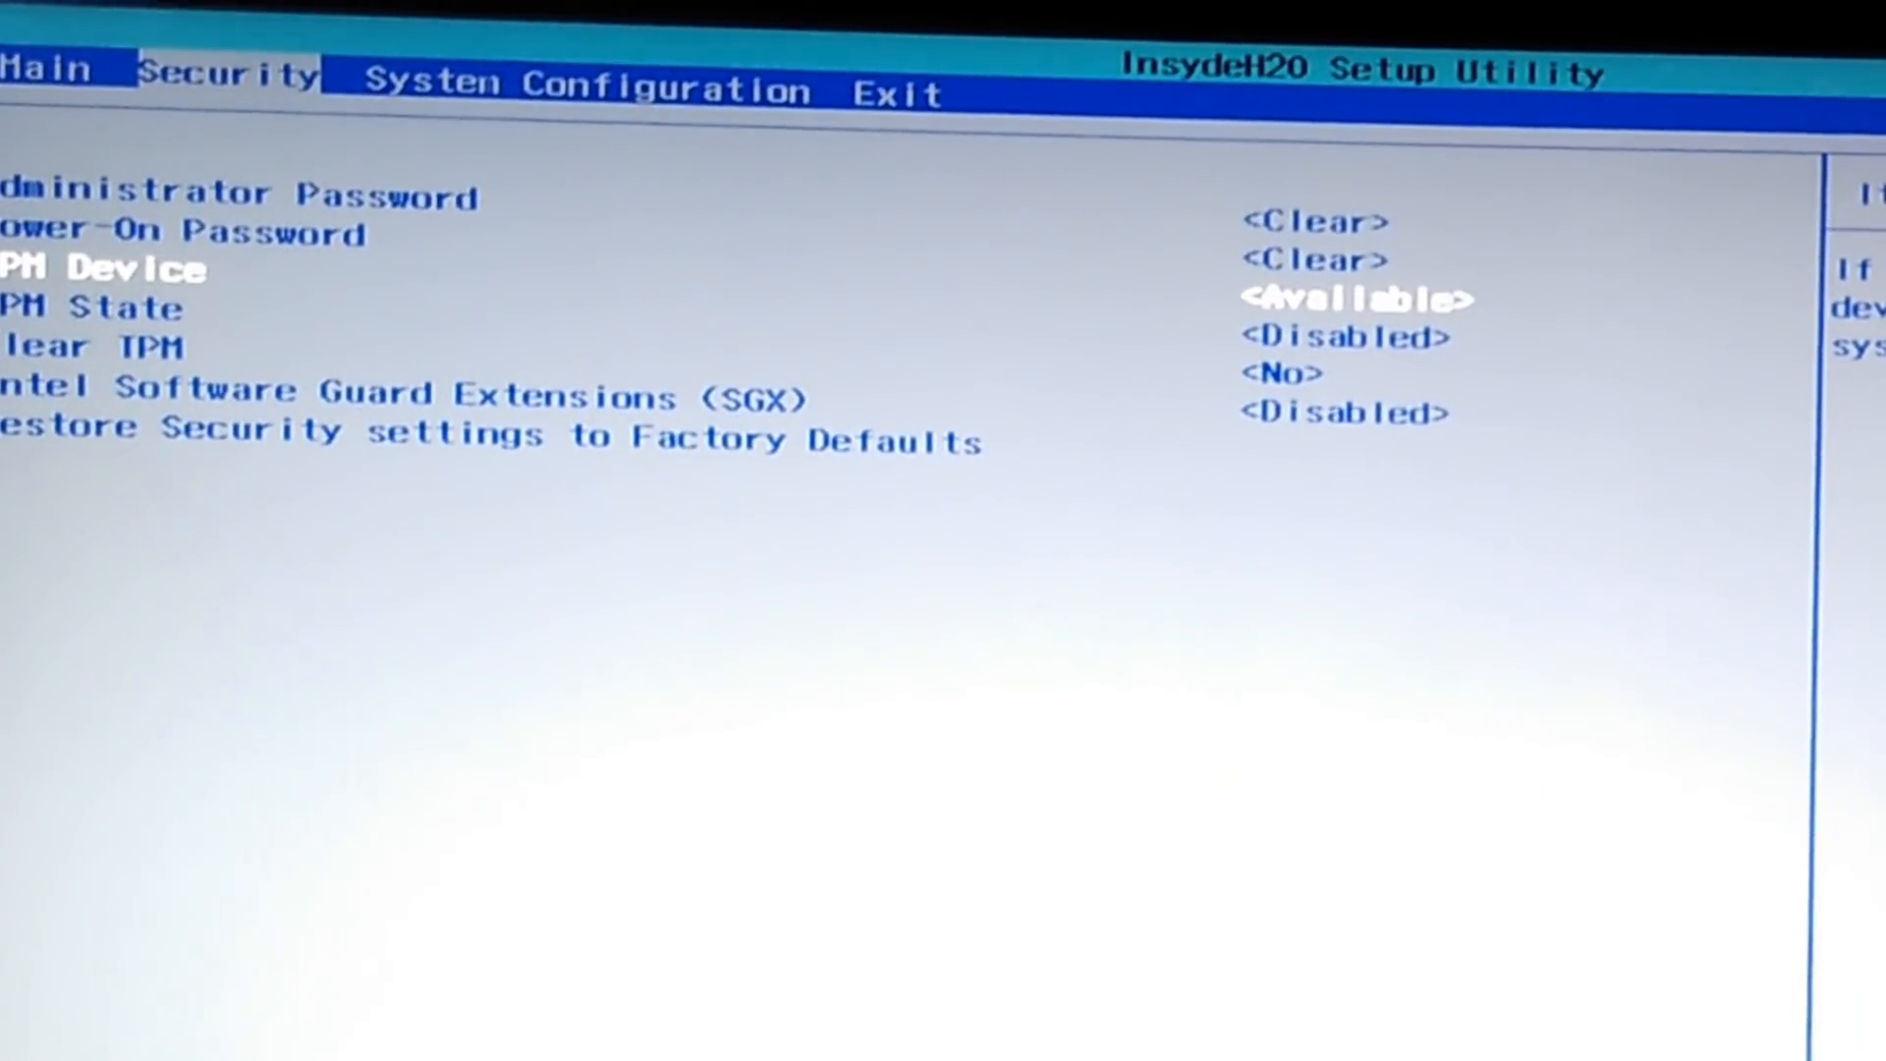
Step: Change the TPM Device value in the InsydeH2O BIOS Security settings
key(Down)
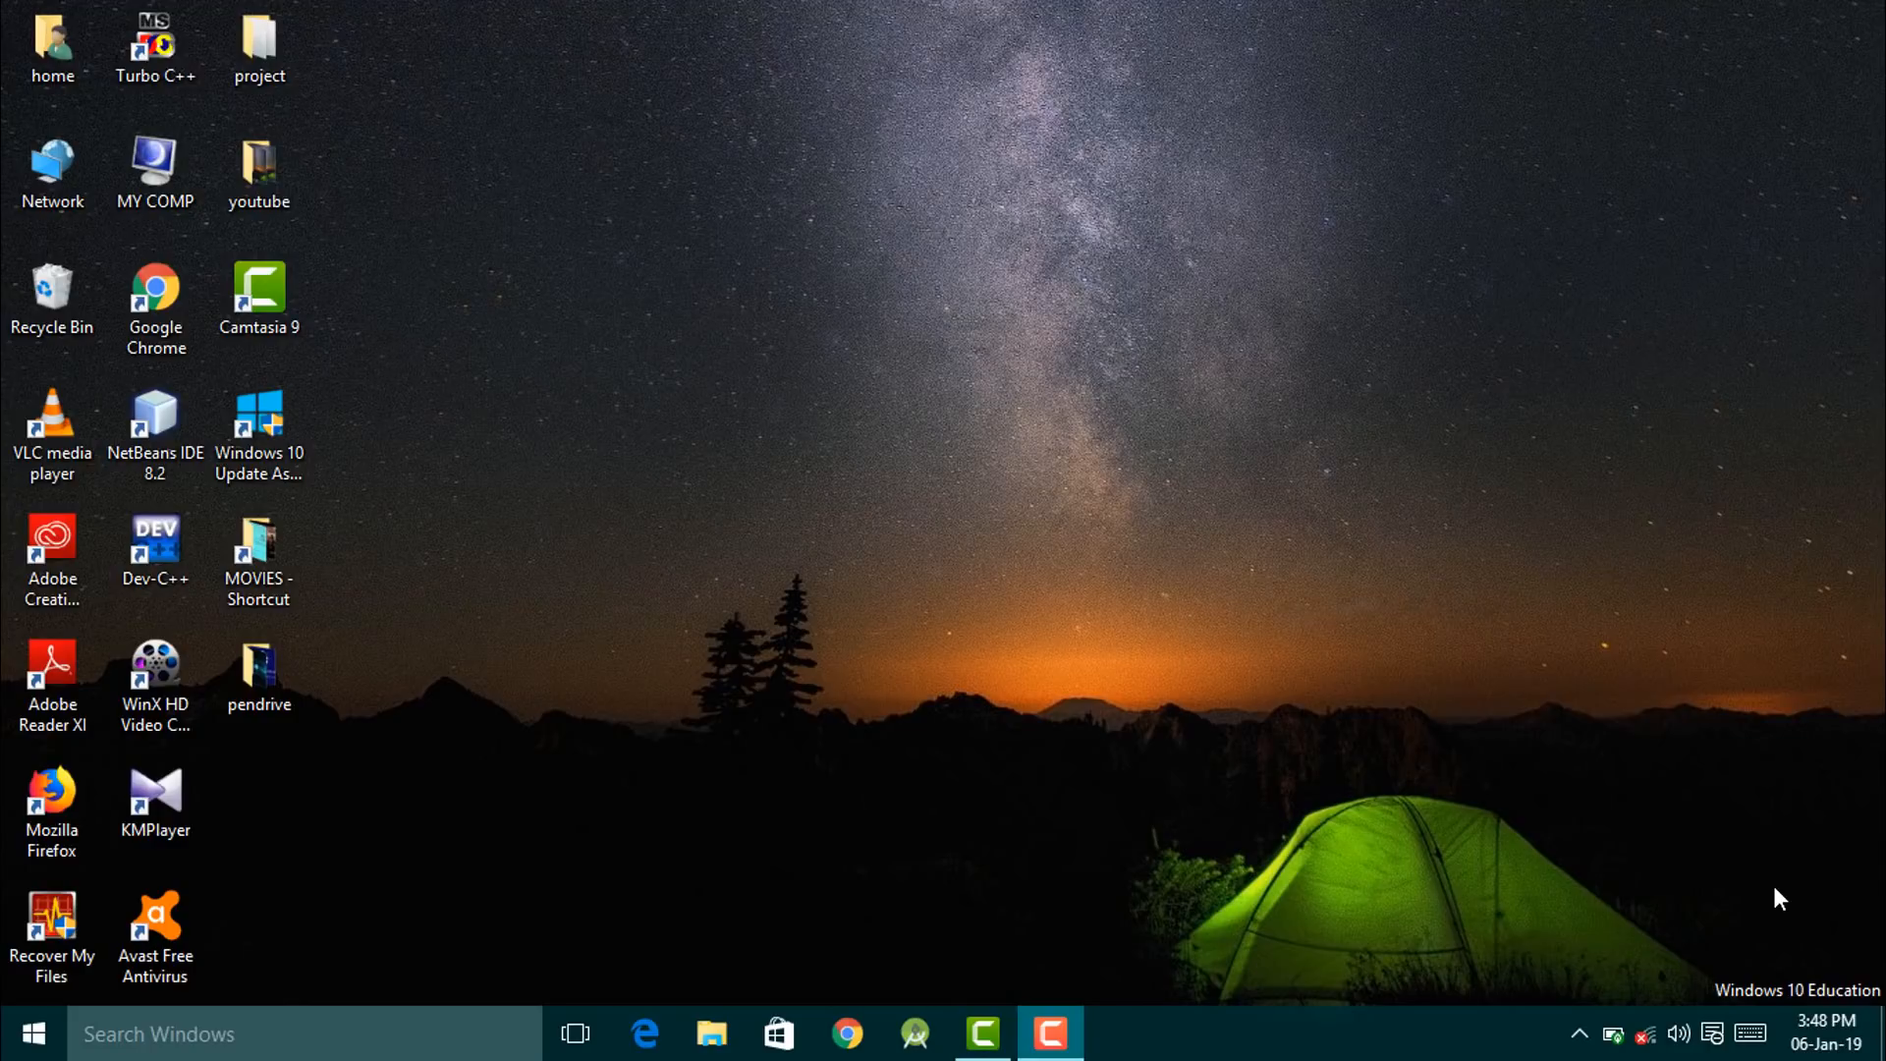
Step: Rerun tpm.msc, confirm the TPM reads ready for use, then close the console
key(Win+r)
text(tpm.)
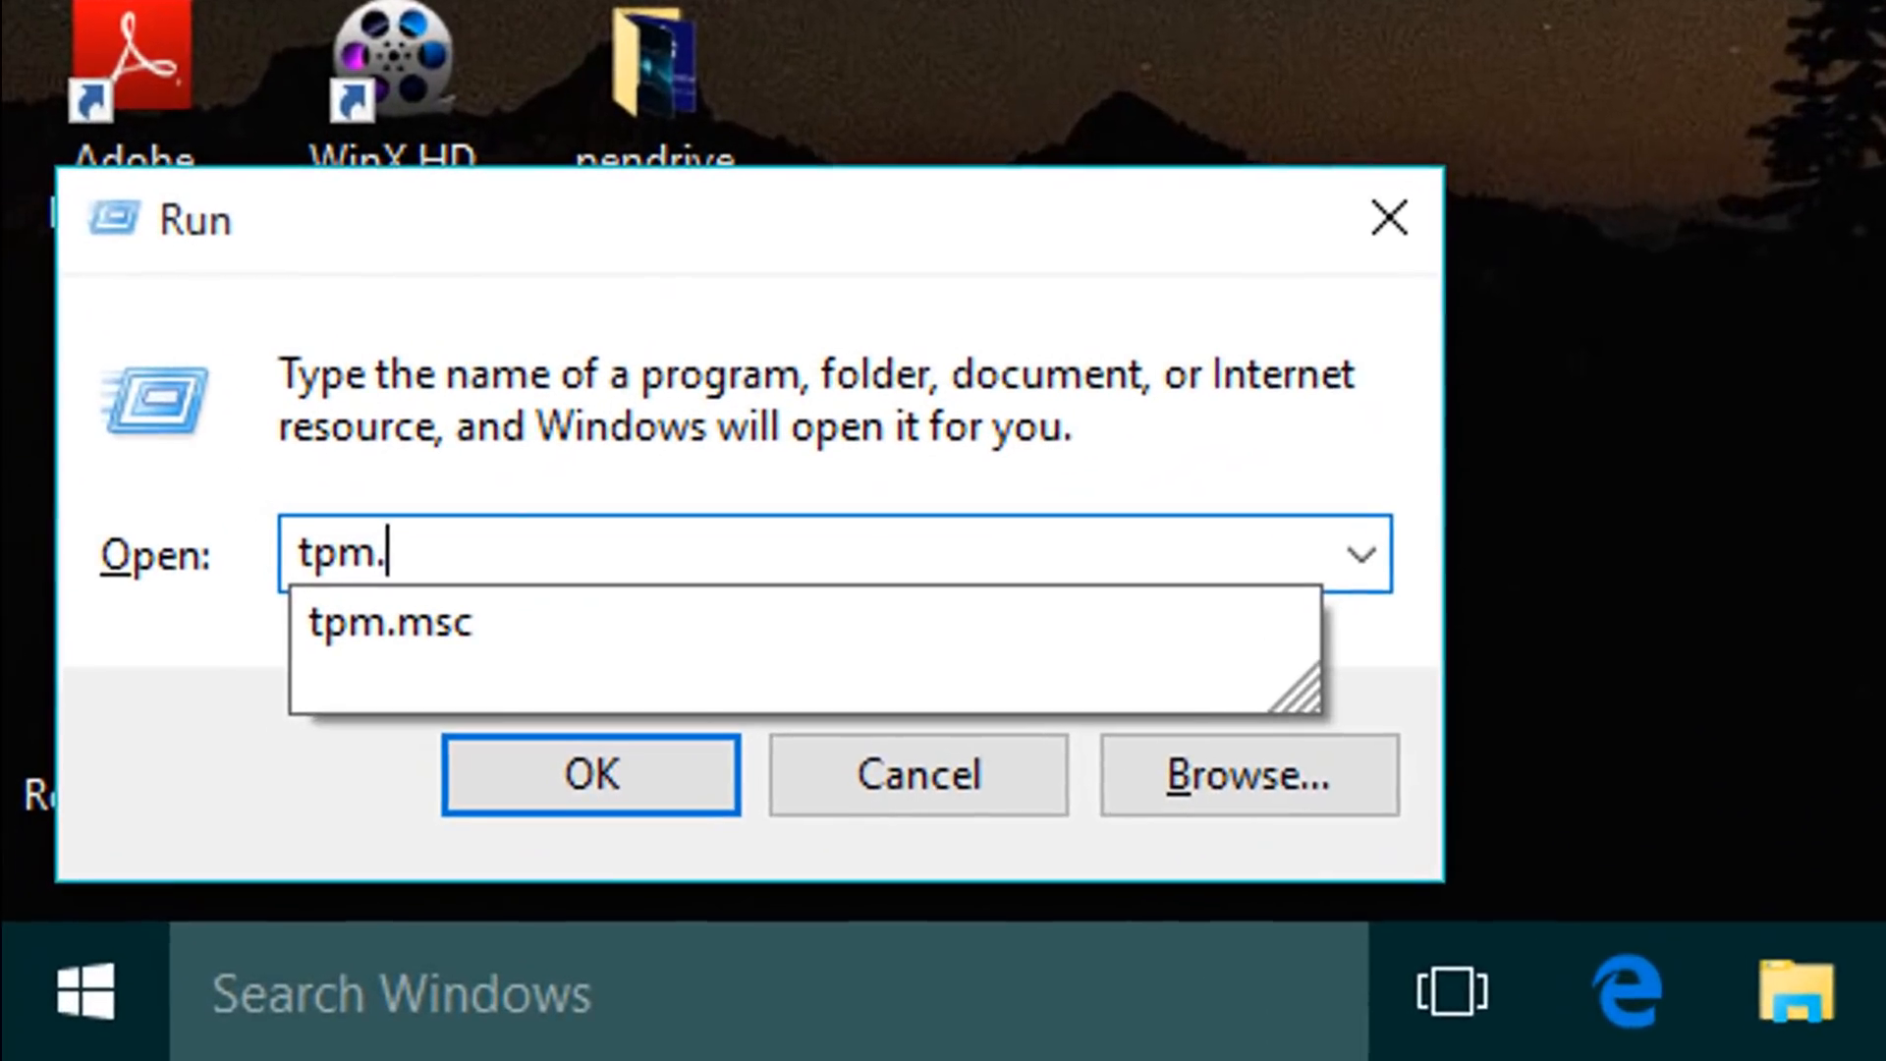
click(390, 622)
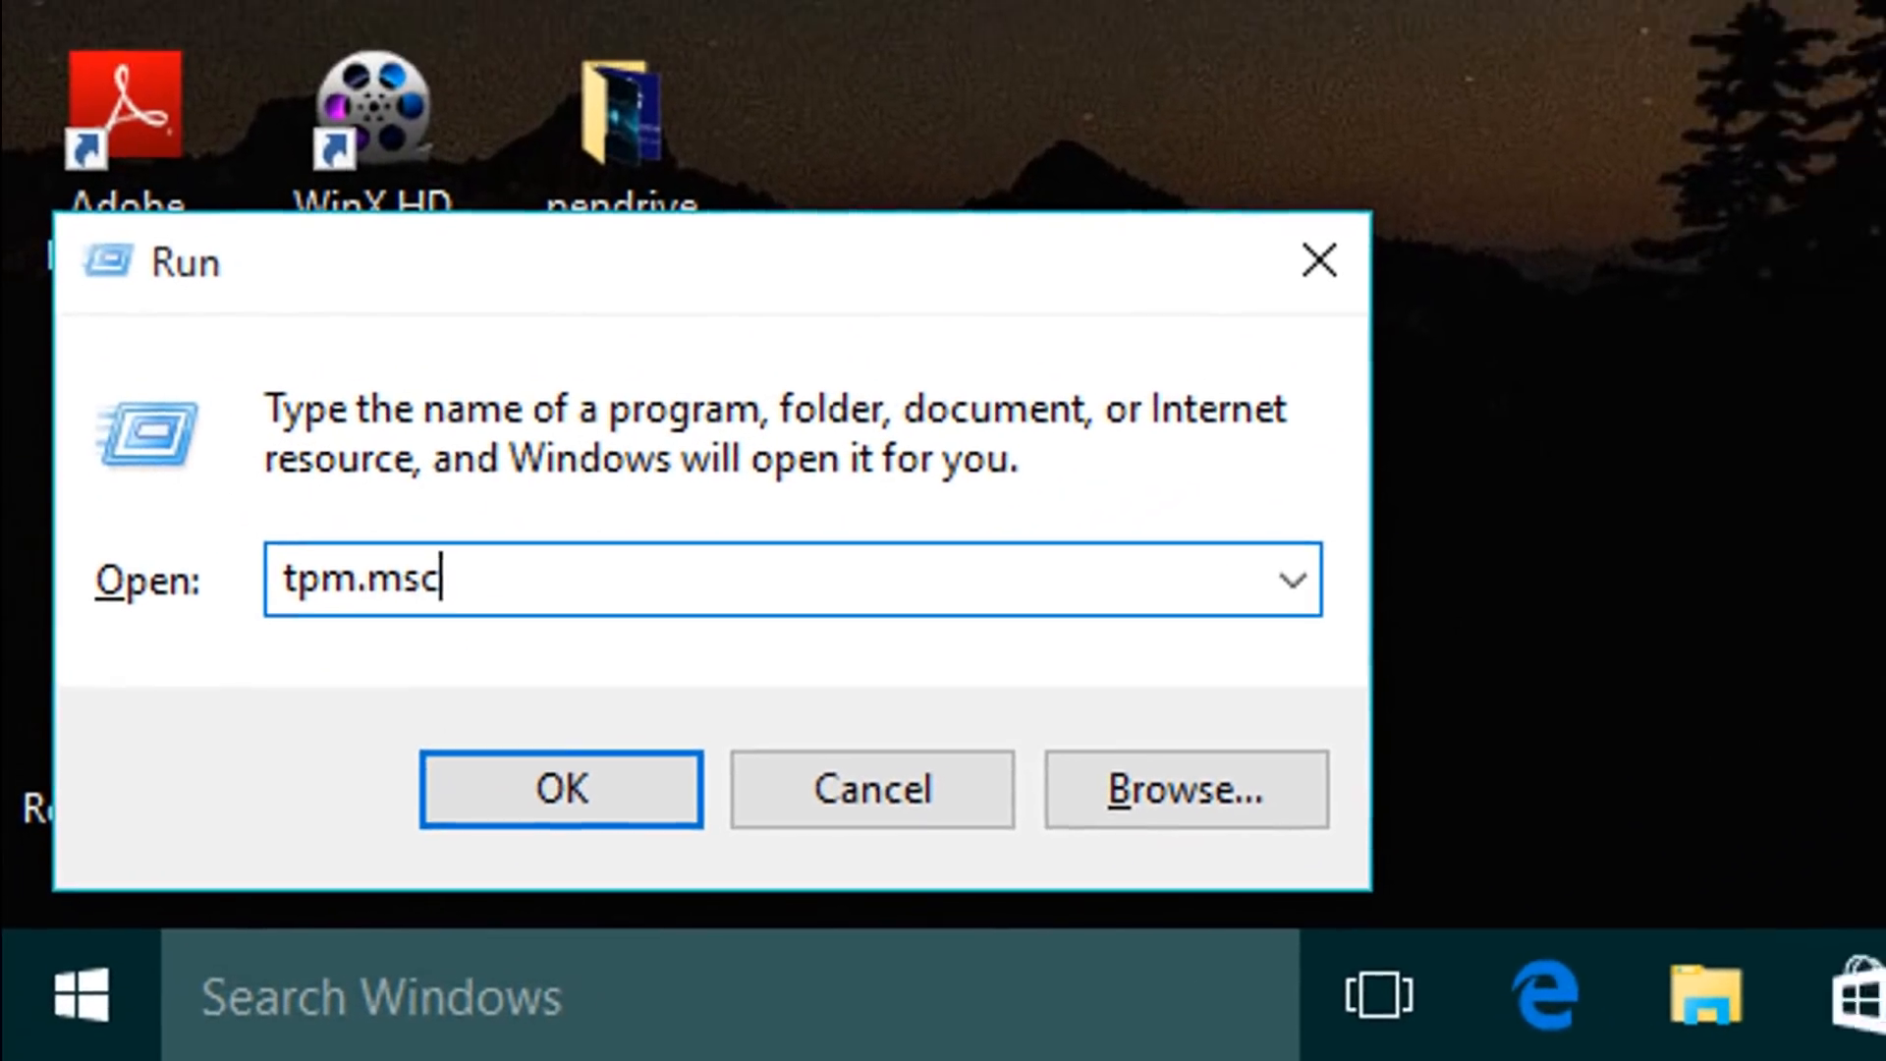
click(560, 789)
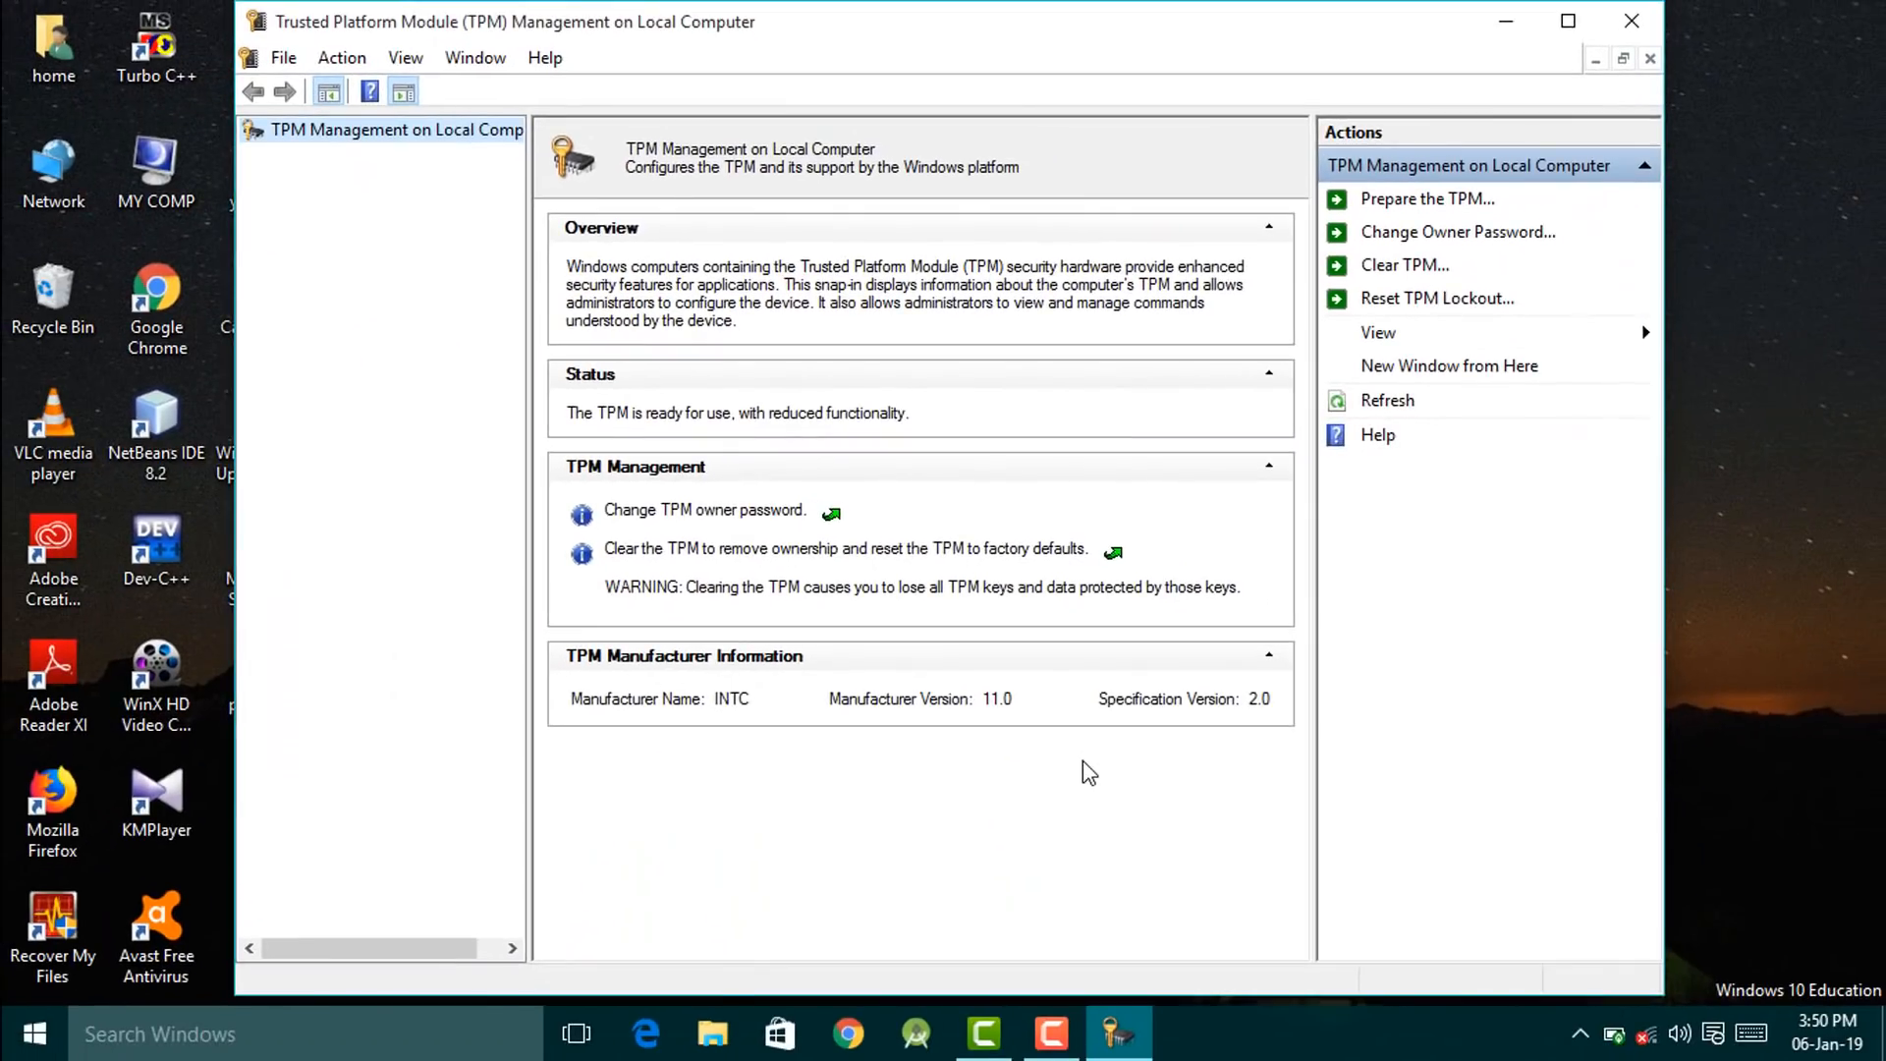
click(1625, 22)
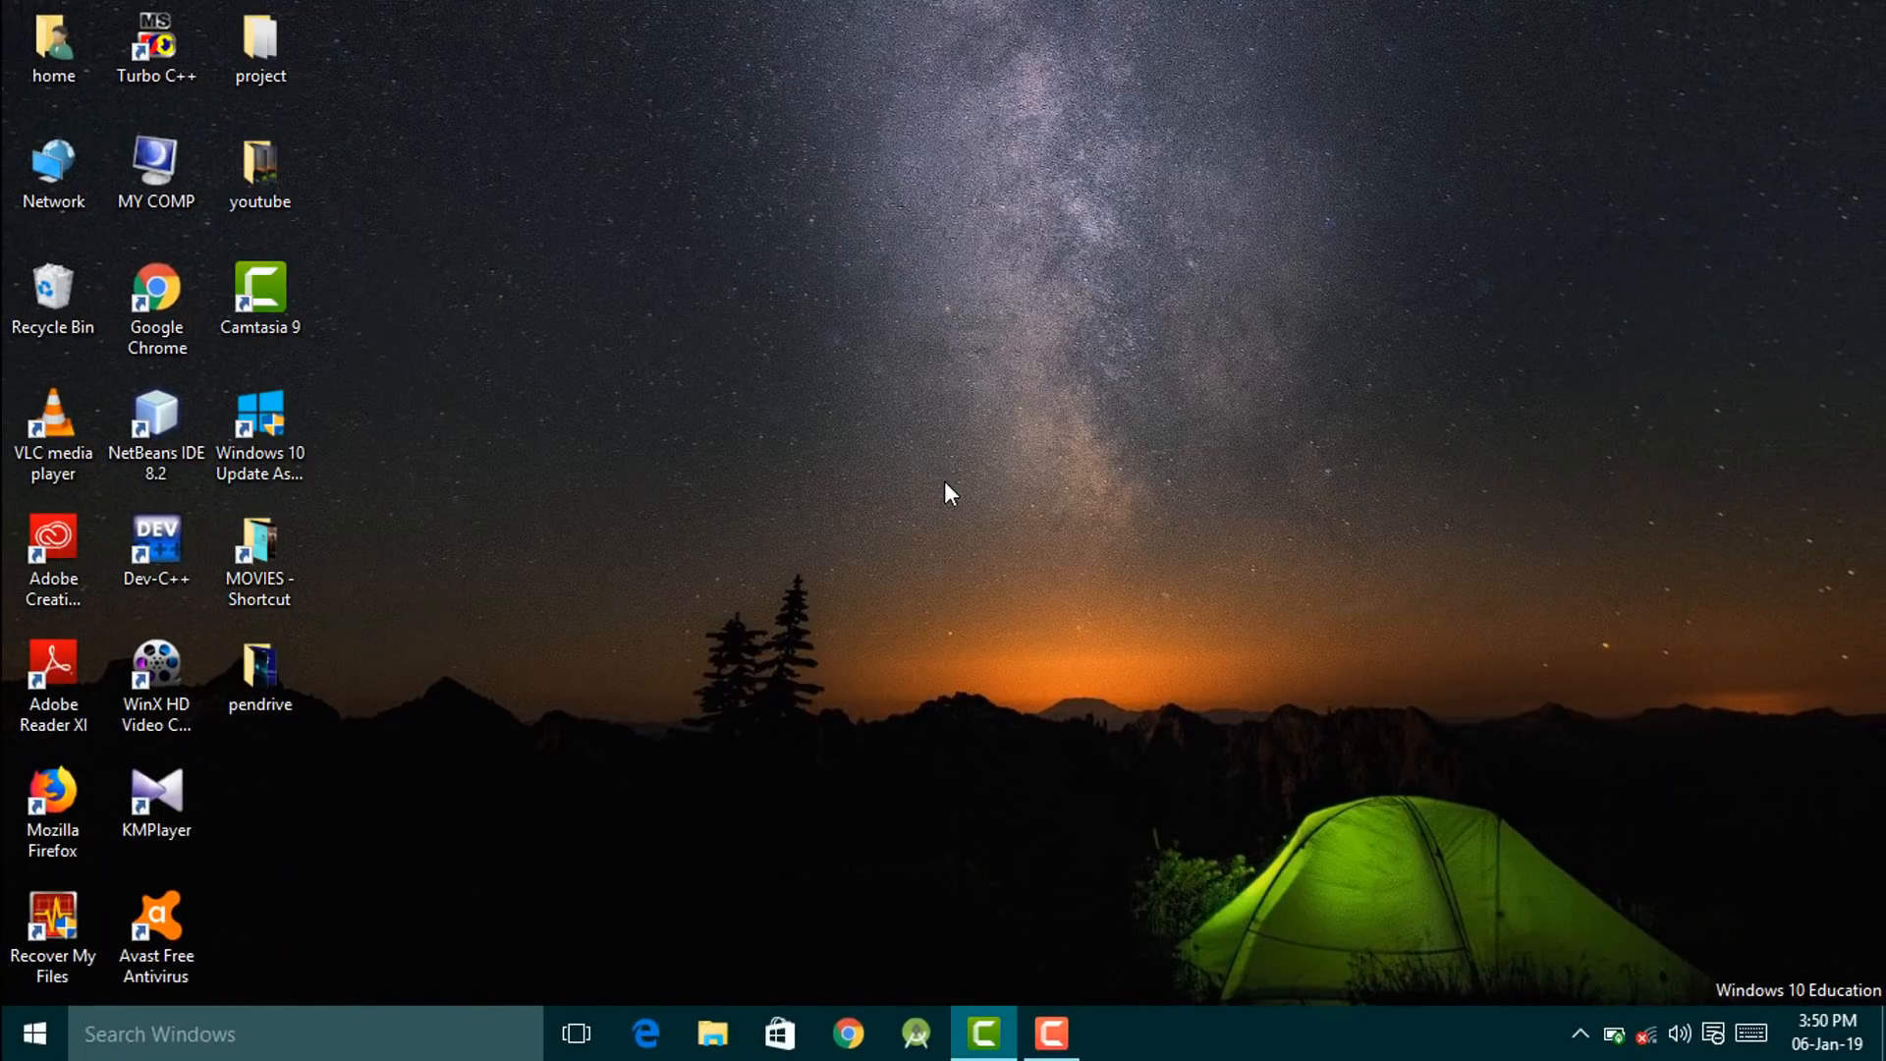